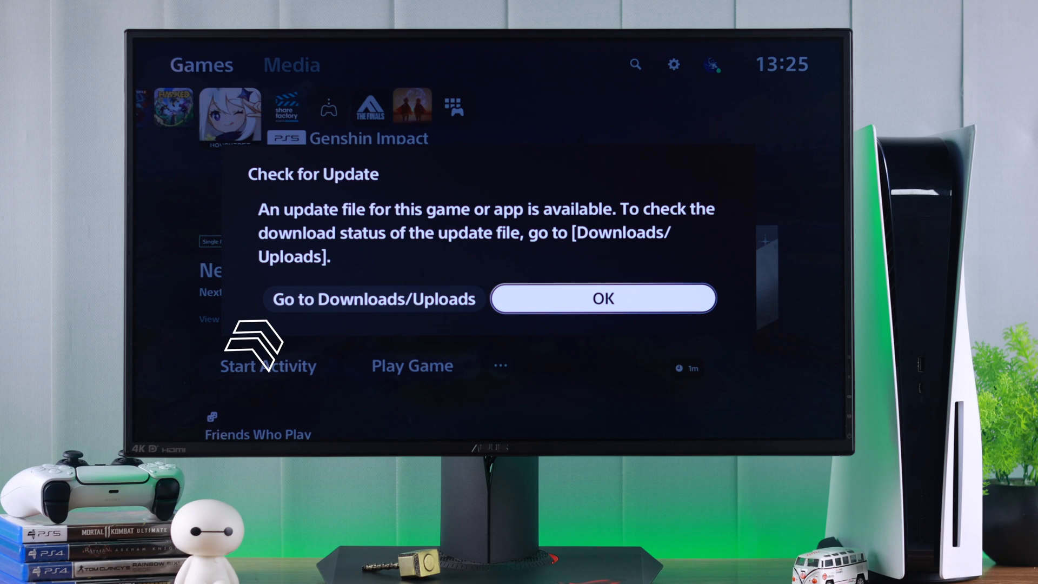
Dismiss Genshin Impact's update-available notice and ASTRO's PLAYROOM's latest-version notice.
left_click(373, 298)
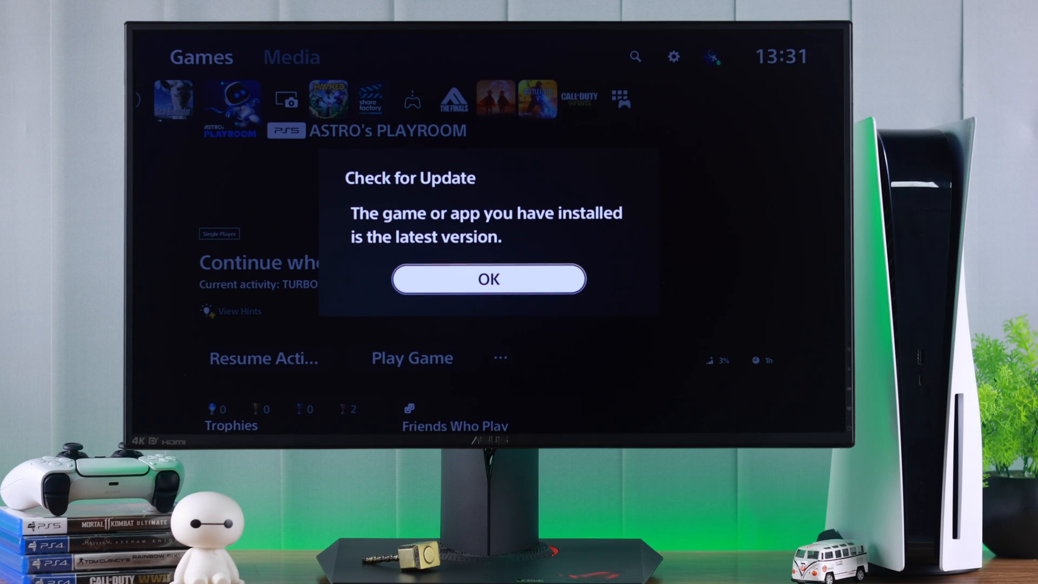
left_click(489, 279)
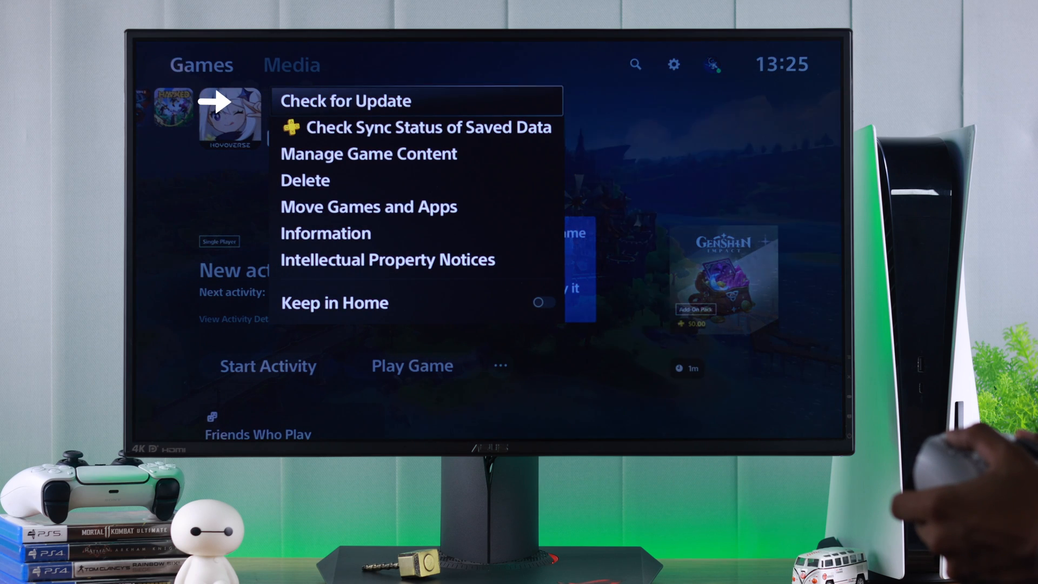
Run Check for Update on Genshin Impact and ASTRO's PLAYROOM, confirming both result dialogs with OK.
left_click(344, 99)
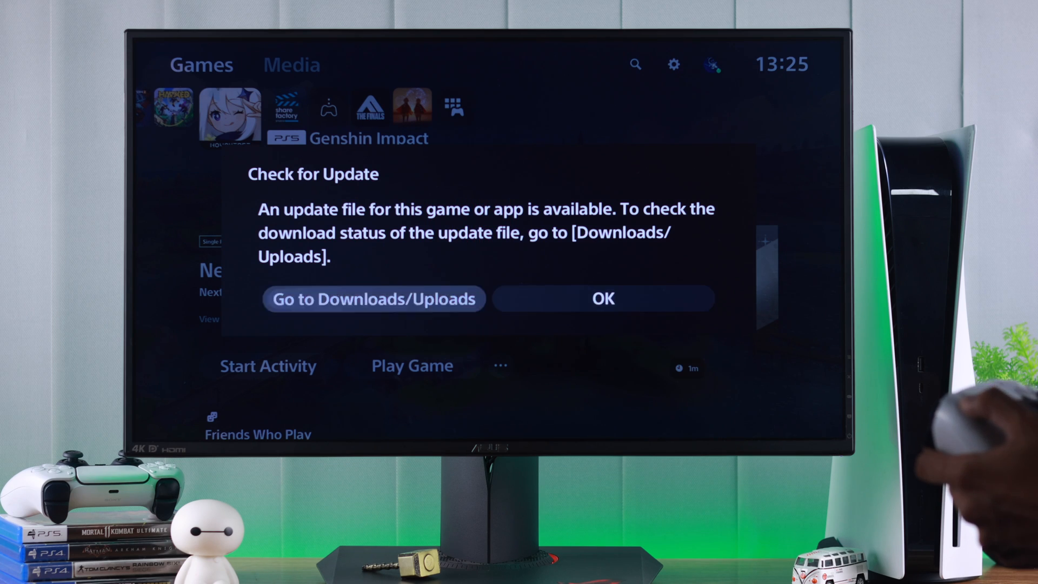
left_click(373, 298)
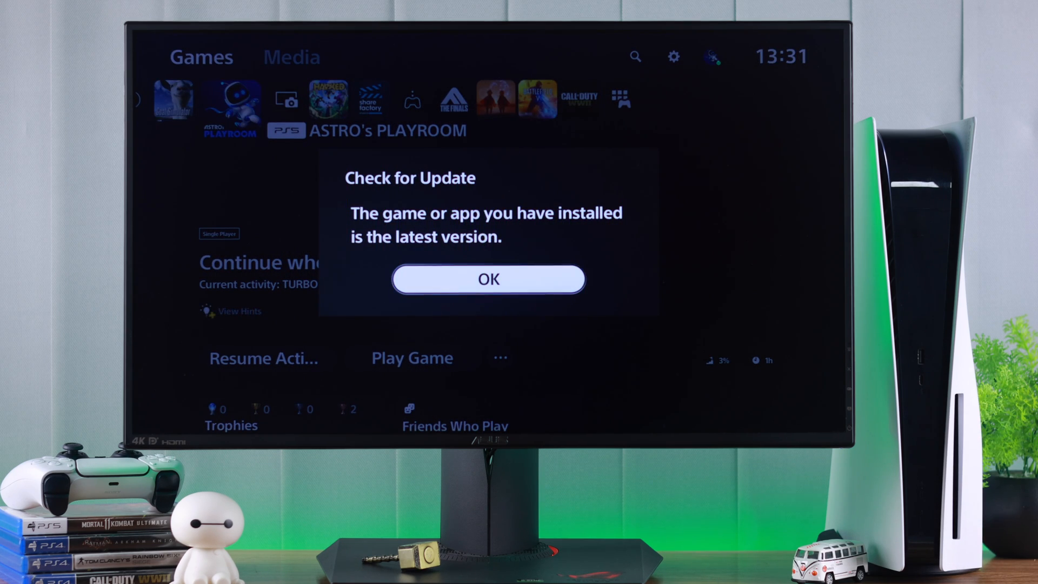
left_click(489, 279)
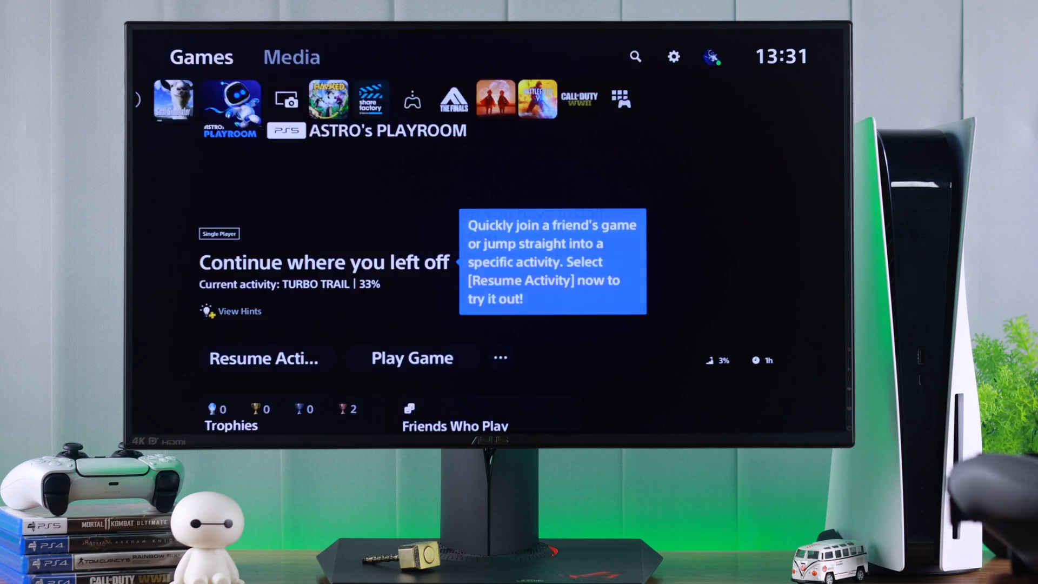
Go into Settings and reach the Saved Data and Game/App Settings page.
left_click(291, 57)
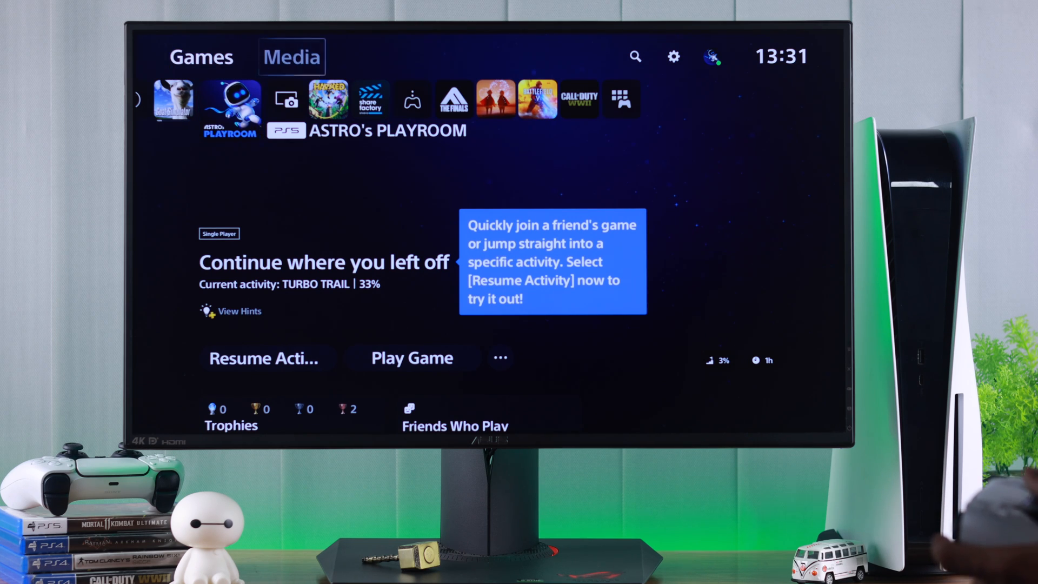
left_click(674, 57)
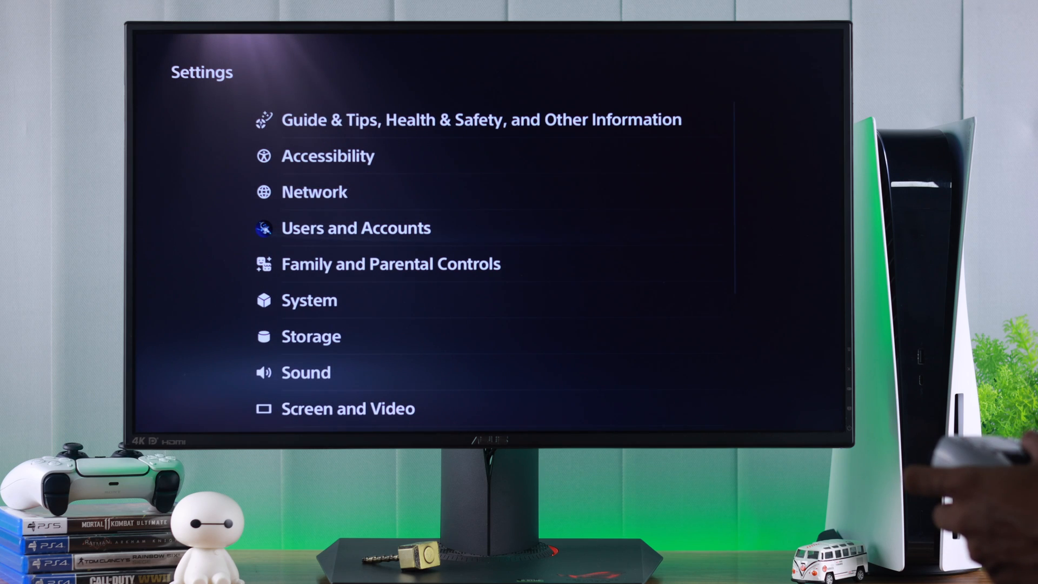
scroll("down", 3)
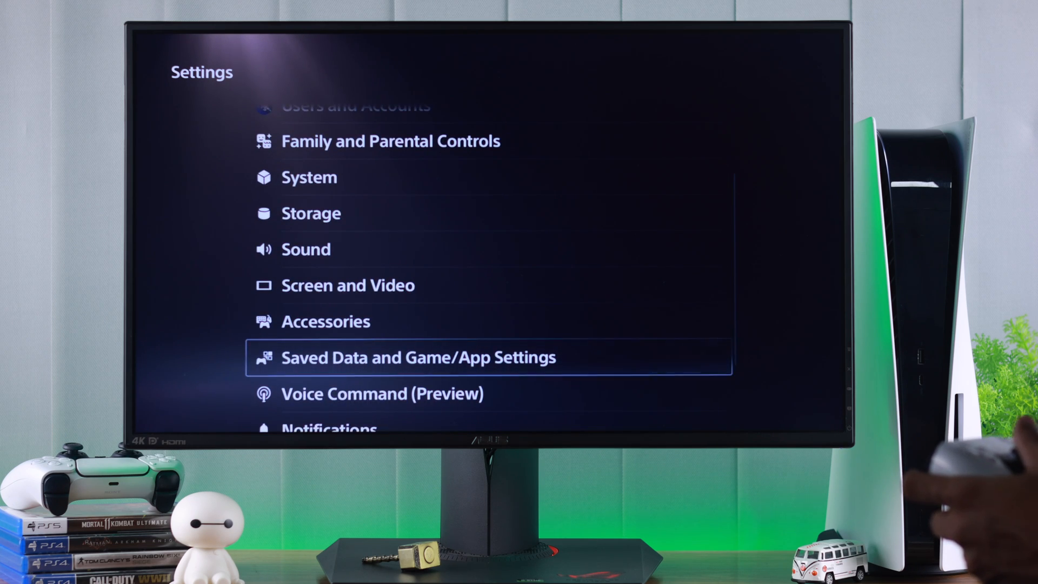
left_click(420, 358)
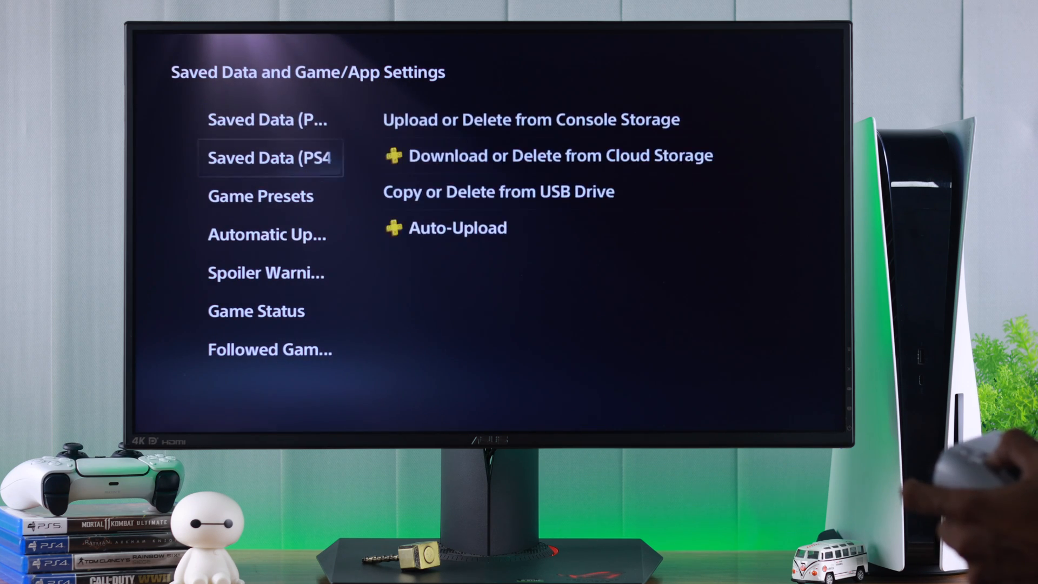
Enter Automatic Updates, adjust its options, and back out to the main Settings list.
left_click(267, 234)
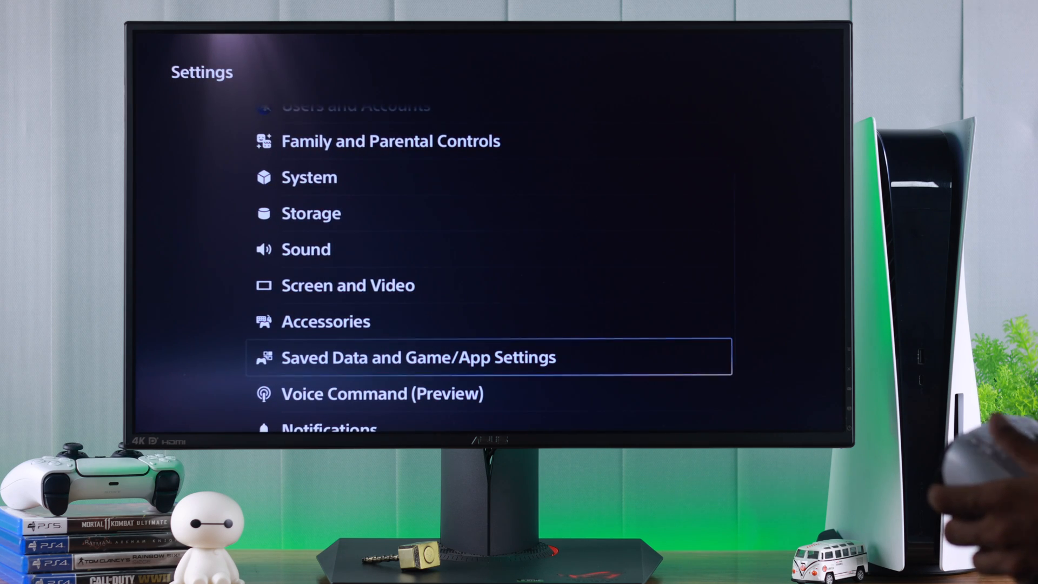
Under System > Power Saving > Features Available in Rest Mode, switch on Stay Connected to the Internet.
left_click(309, 176)
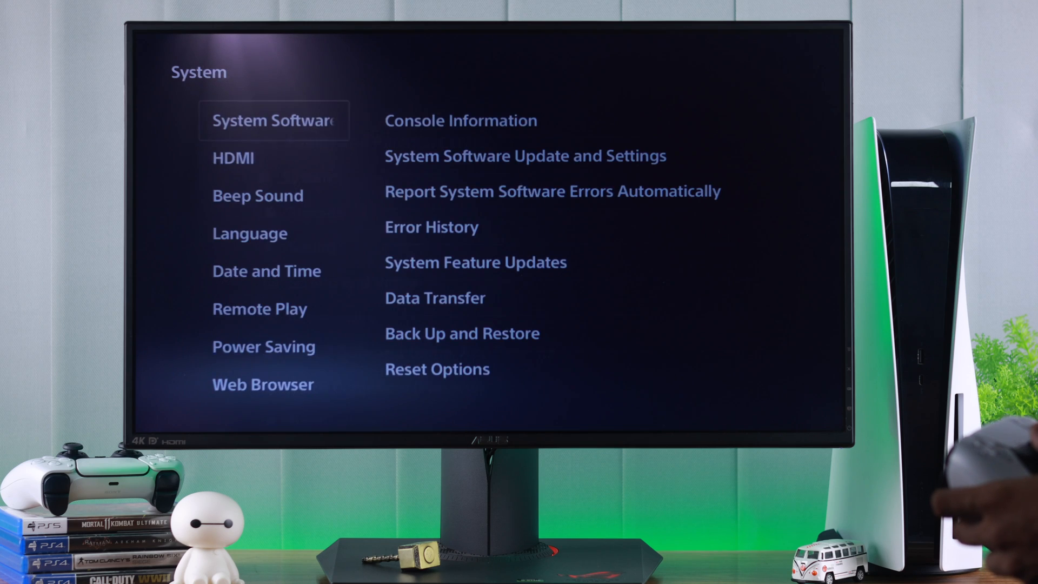
left_click(264, 346)
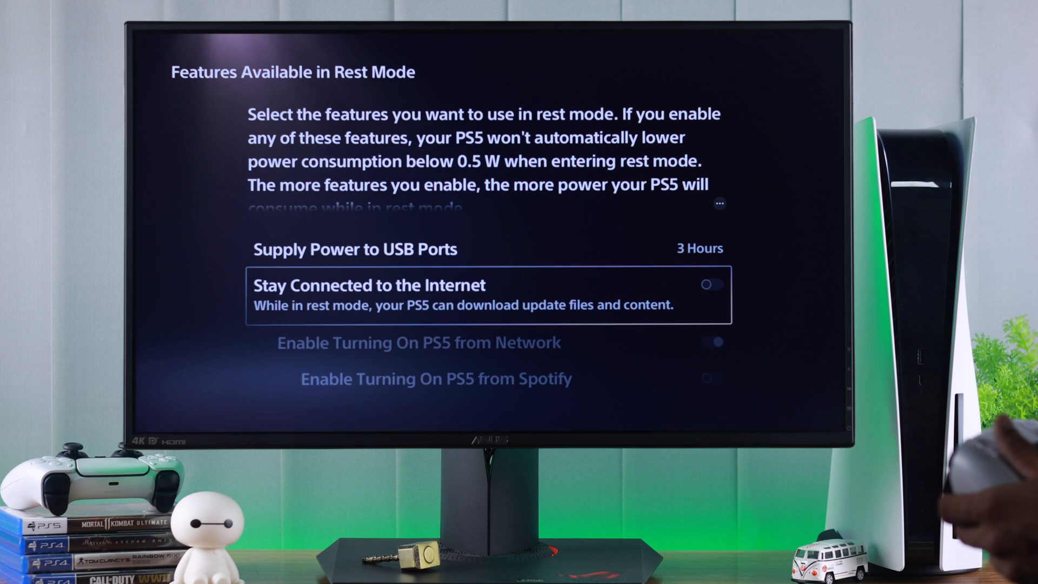
left_click(707, 285)
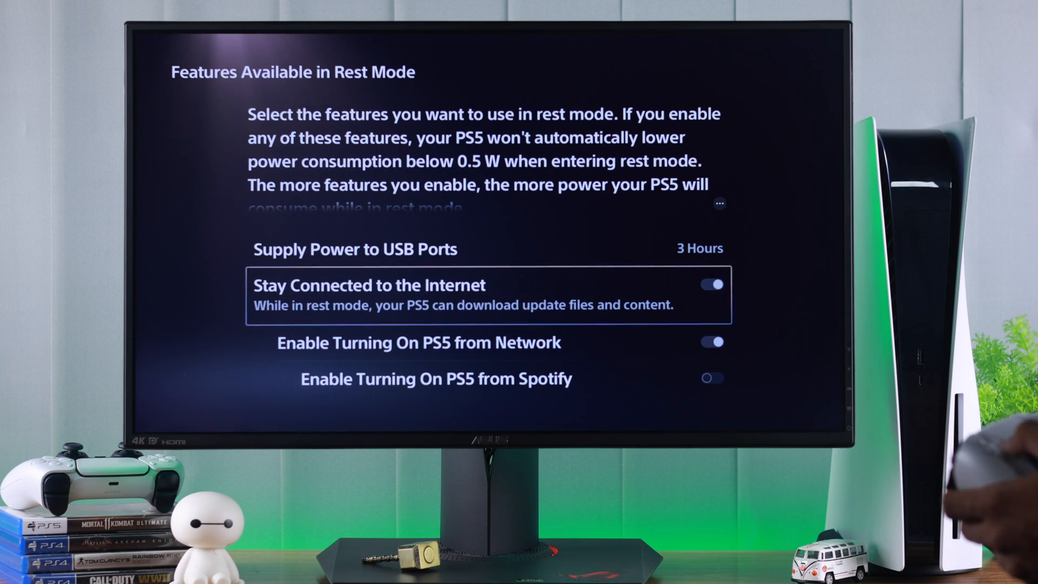